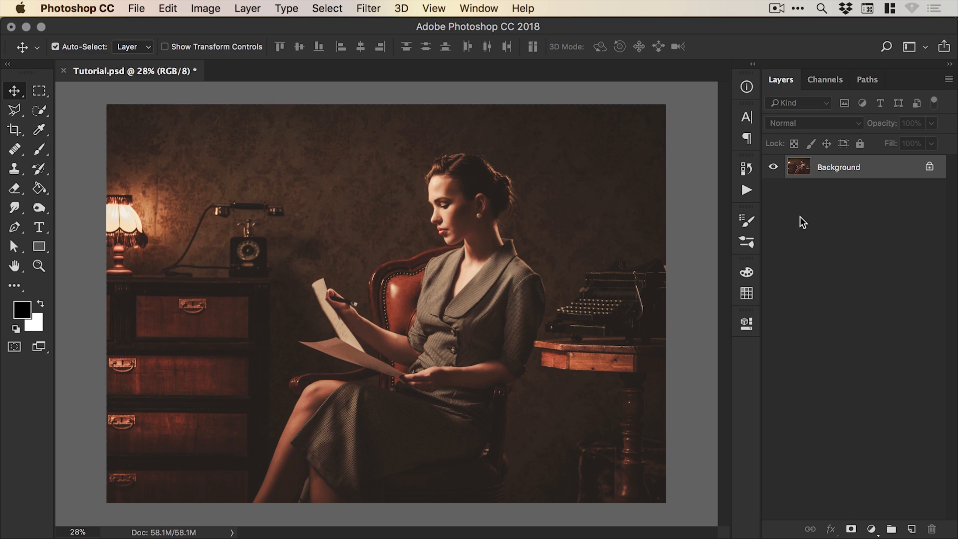
mouse_move(801, 231)
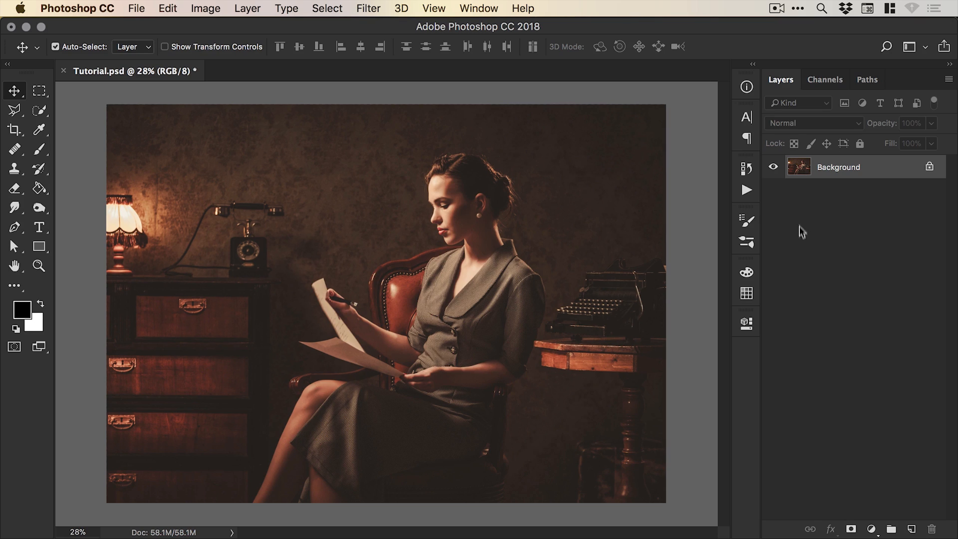
- Open the Create New Fill or Adjustment Layer menu in the Layers panel
click(873, 527)
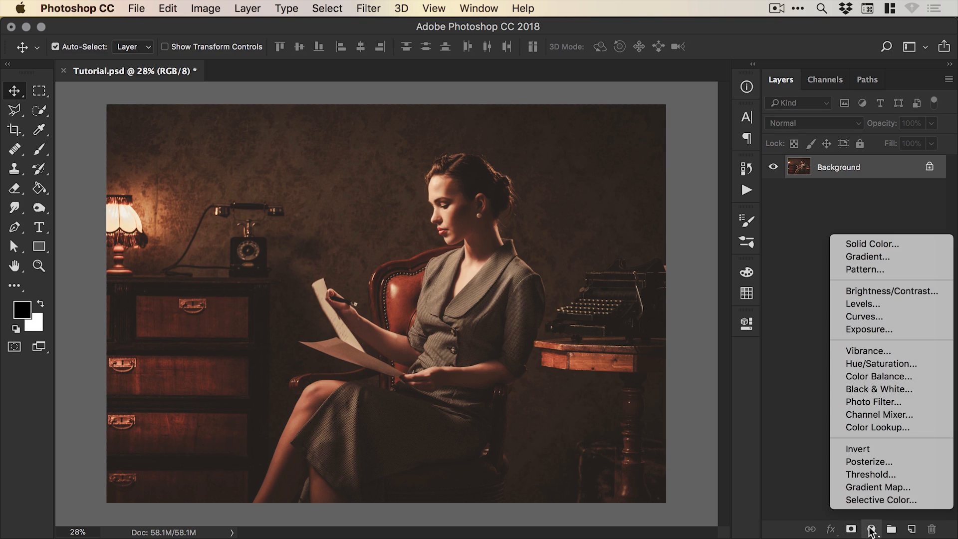
mouse_move(895, 336)
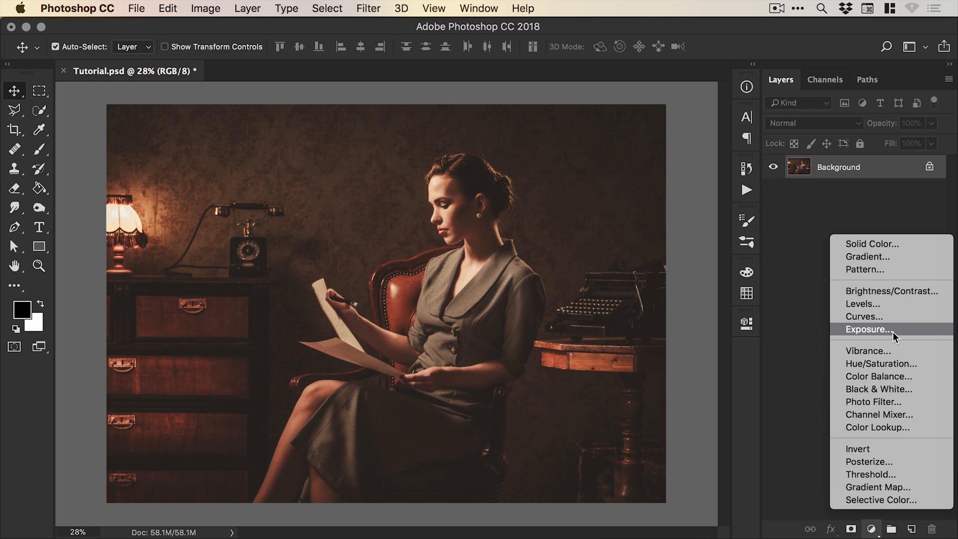
- Add an Exposure adjustment layer with offset +0.0420 and gamma 0.78 for a matte fade
click(868, 329)
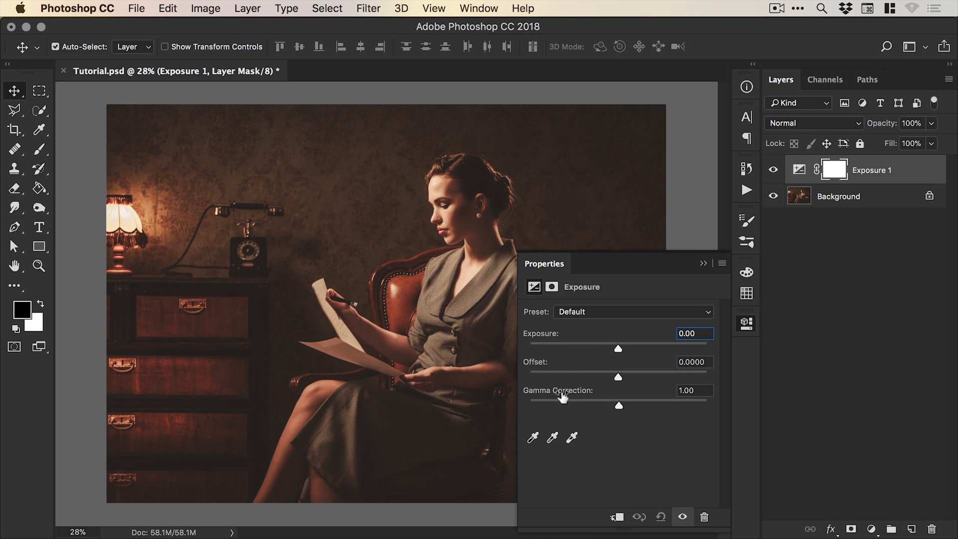
mouse_move(619, 382)
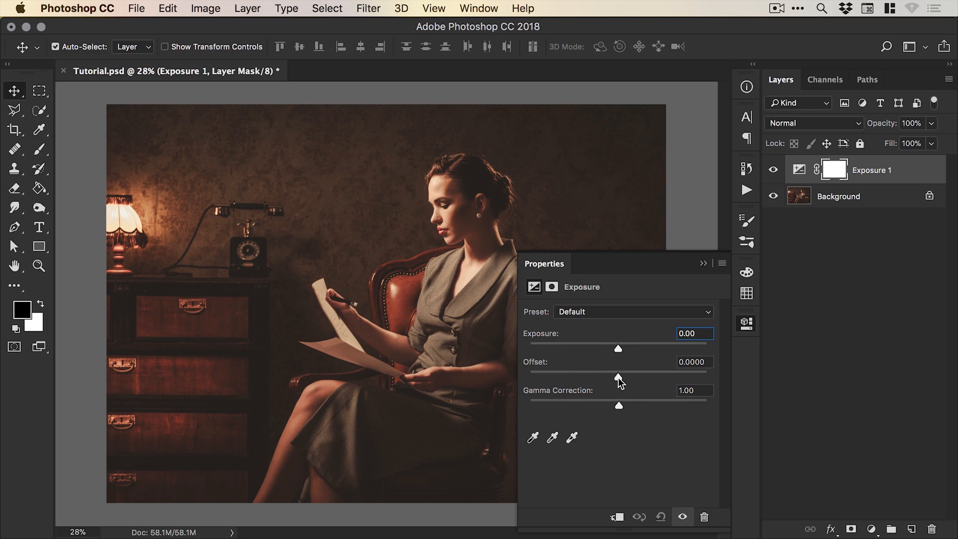
drag(618, 371, 624, 371)
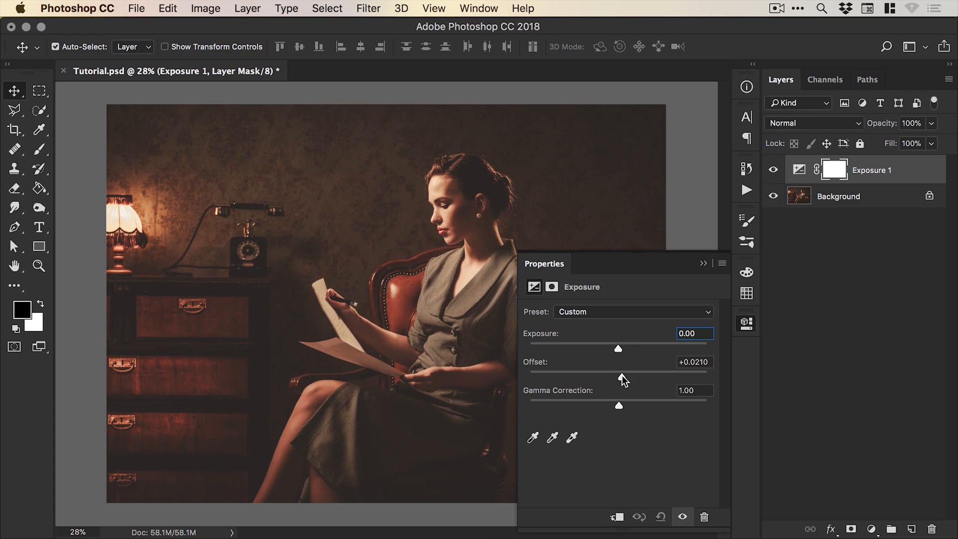
drag(618, 371, 625, 371)
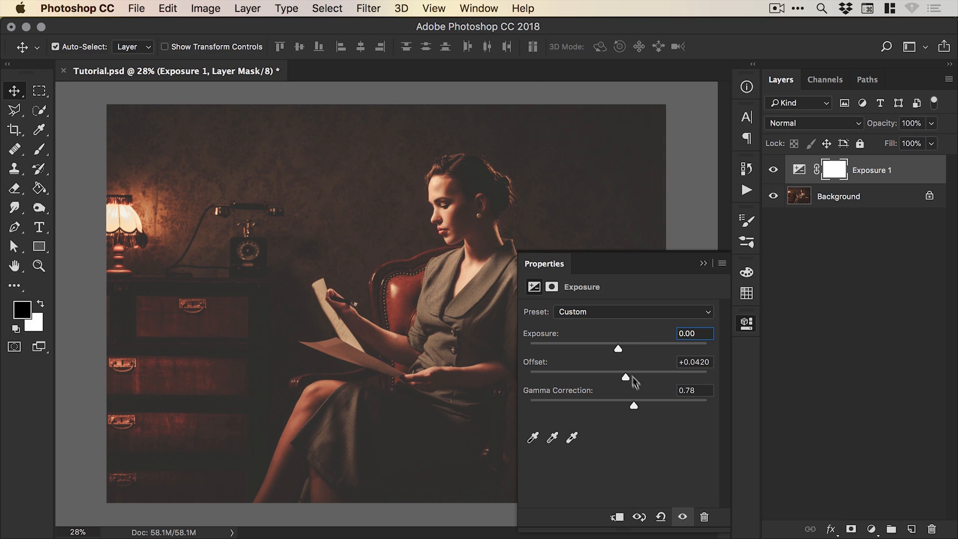
mouse_move(634, 386)
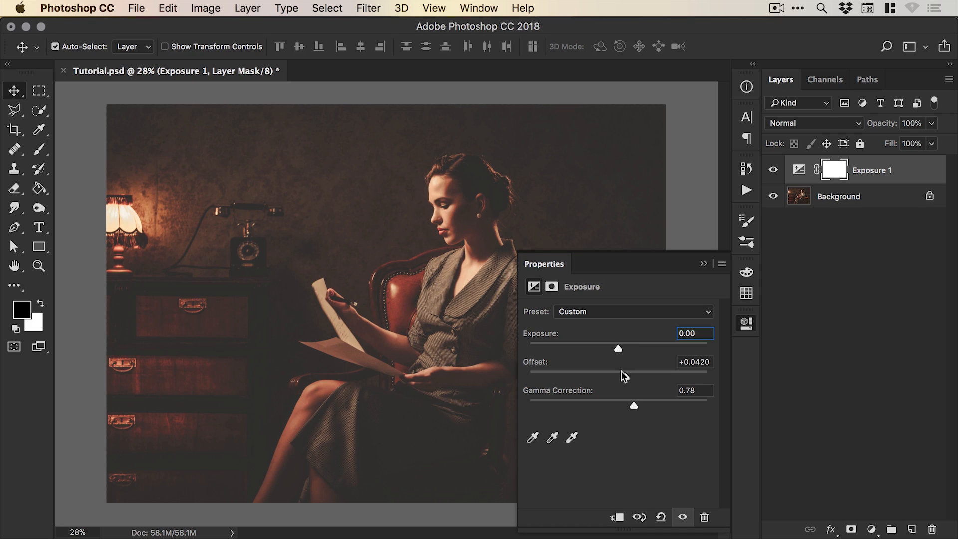
mouse_move(632, 395)
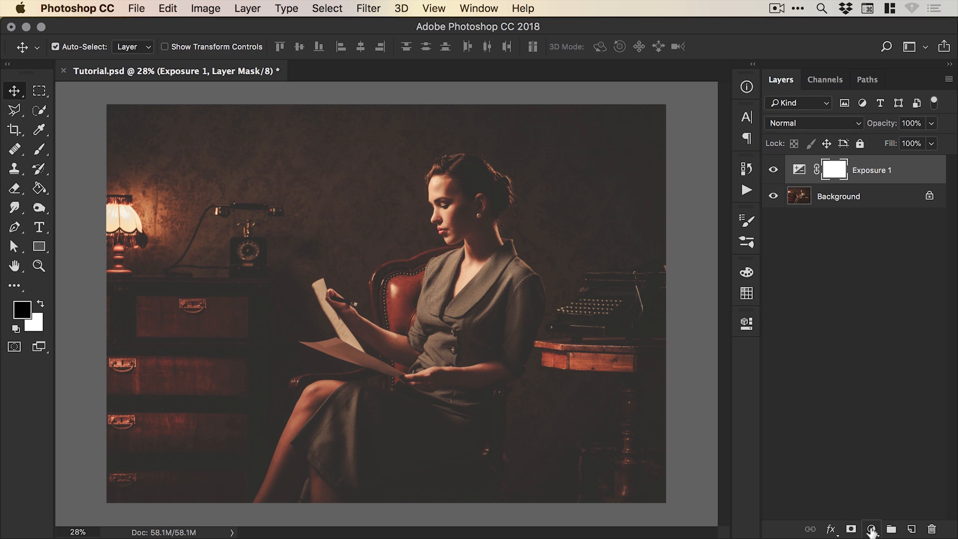
- Add a Levels layer above Exposure, testing the black output then returning it to 0
click(871, 526)
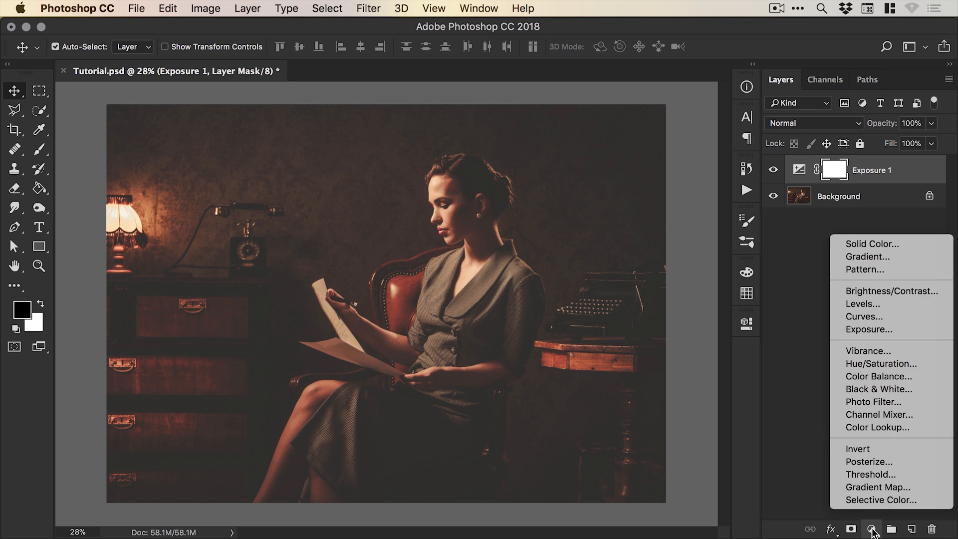
mouse_move(891, 329)
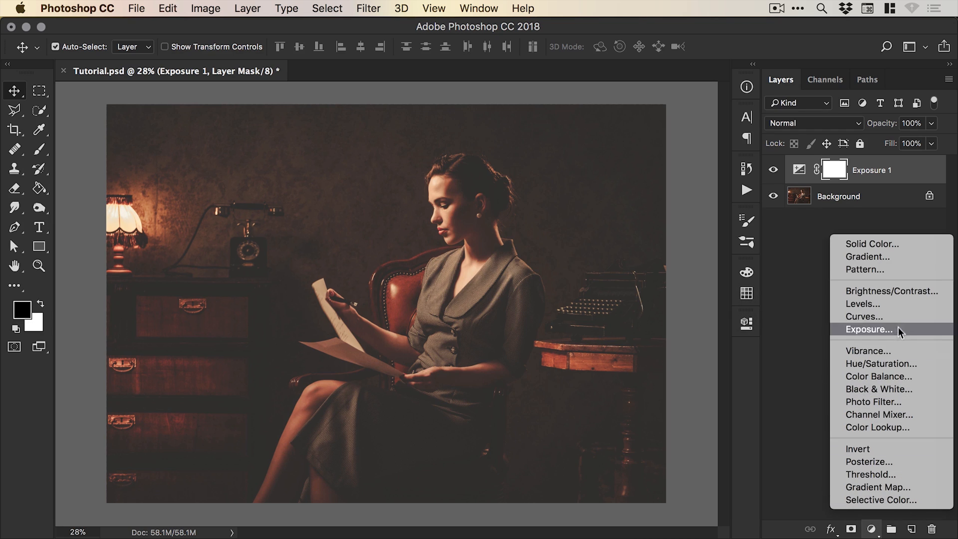
click(863, 304)
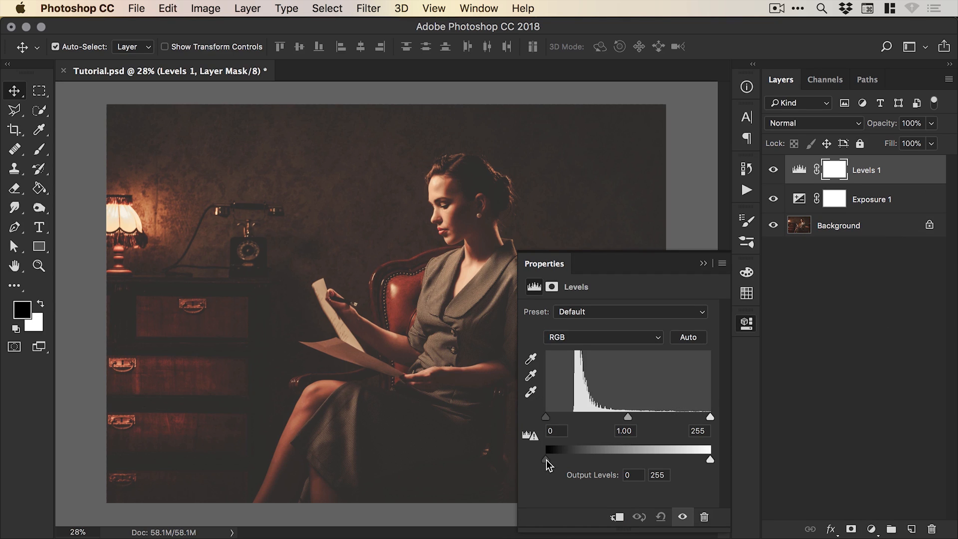
drag(545, 458, 547, 458)
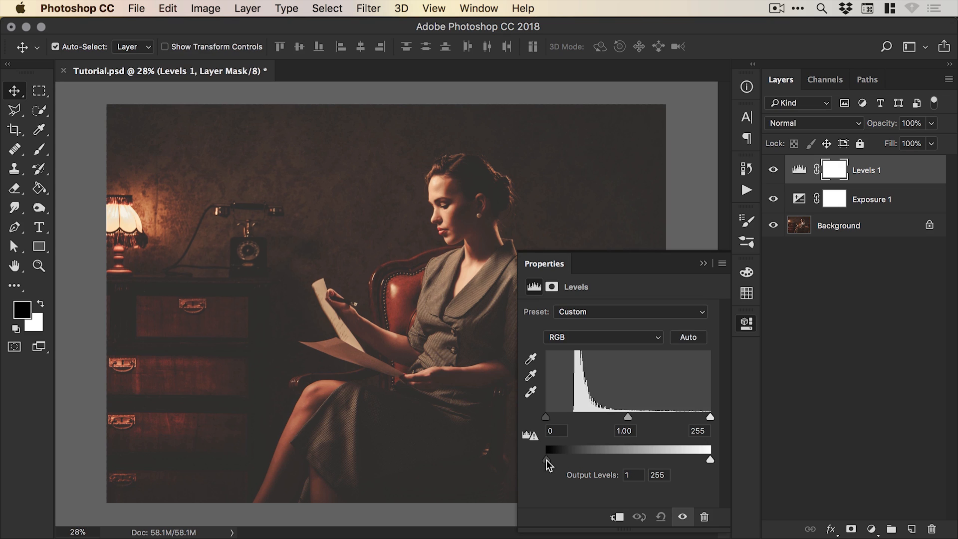
drag(545, 458, 555, 458)
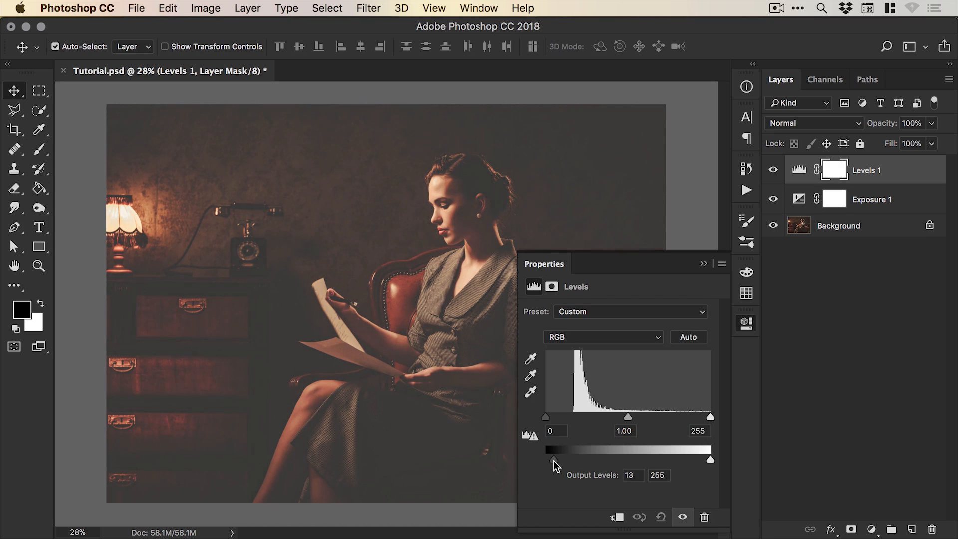
drag(545, 460, 546, 459)
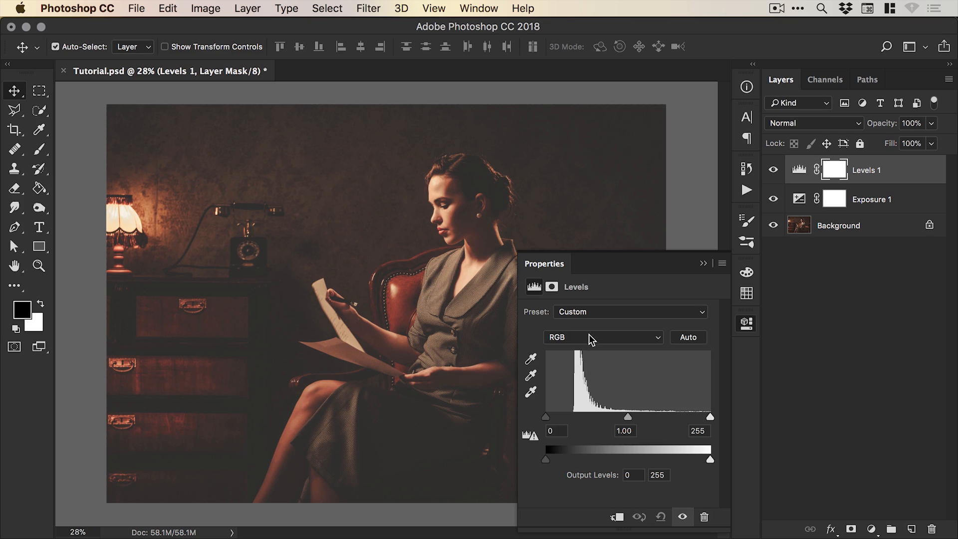
mouse_move(593, 341)
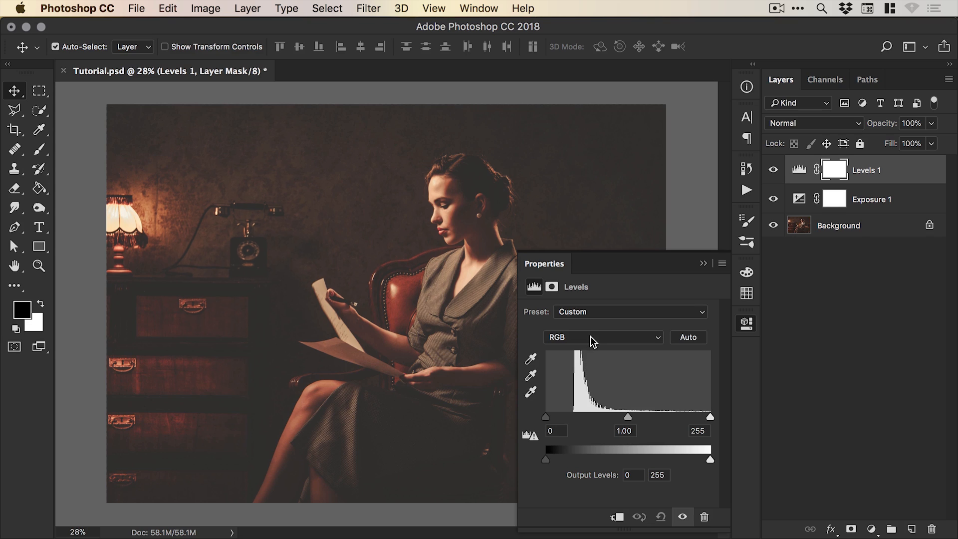
- Set the Levels Blue channel black output to 10, then toggle visibility to compare
click(603, 337)
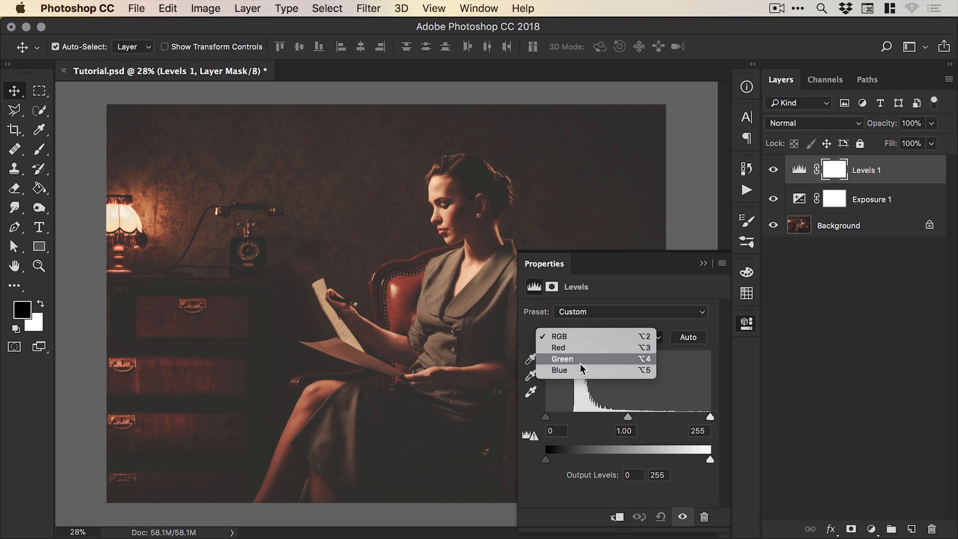
mouse_move(586, 375)
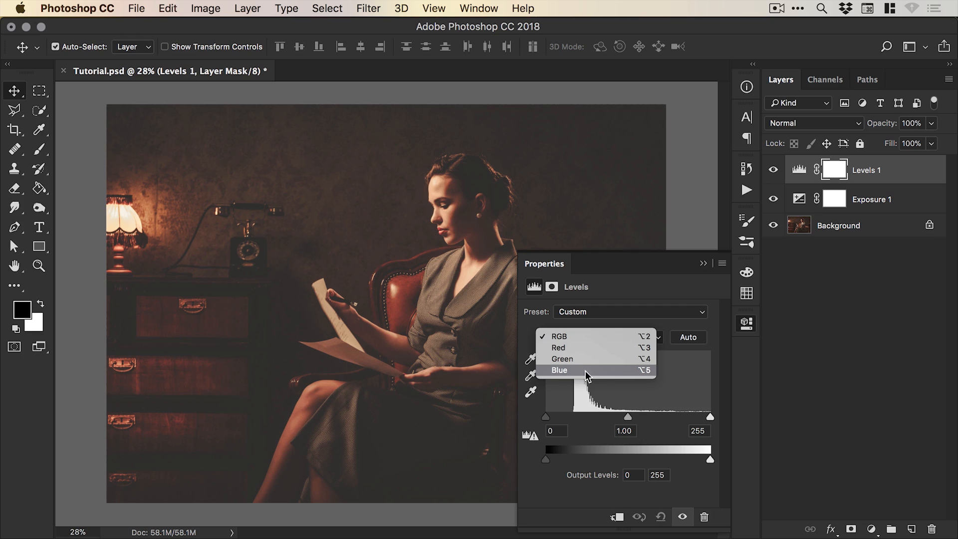
click(559, 370)
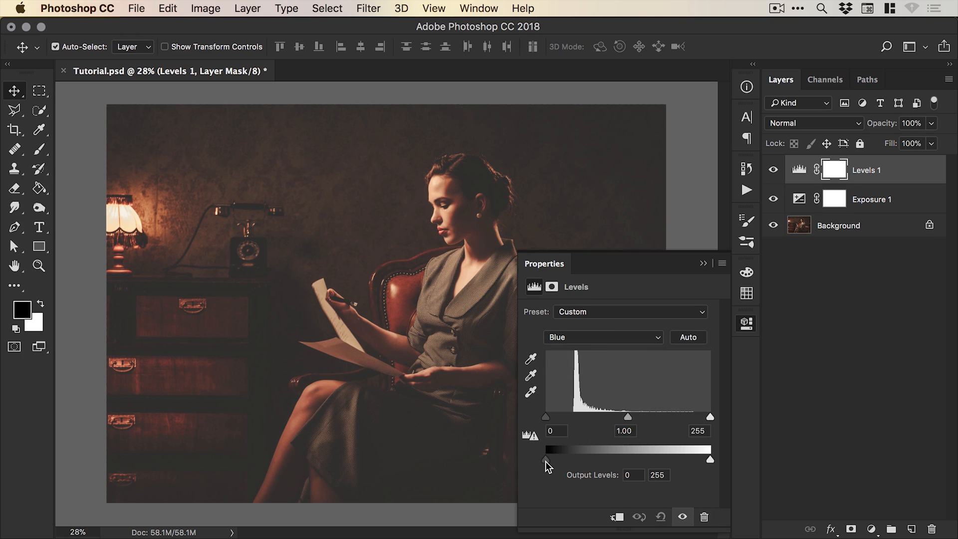
drag(545, 458, 552, 458)
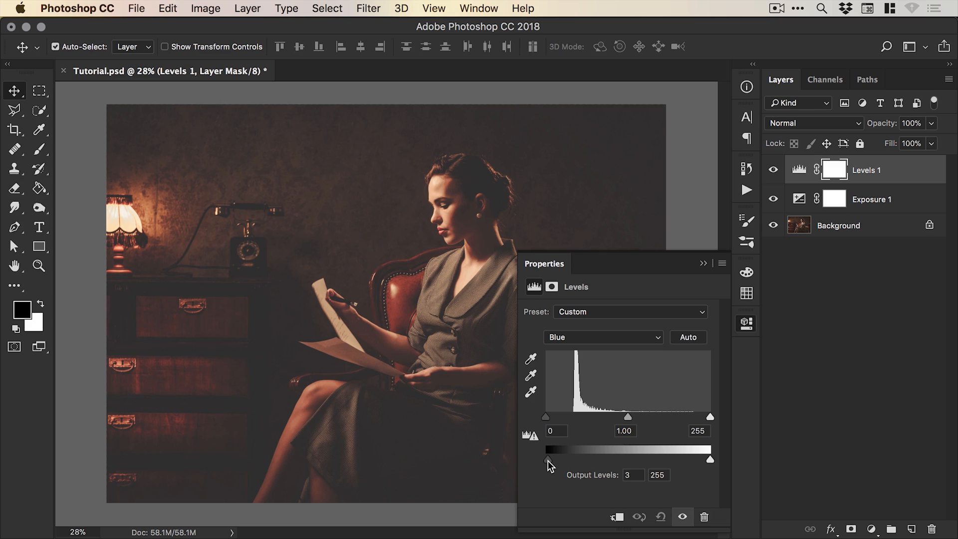
drag(545, 460, 555, 459)
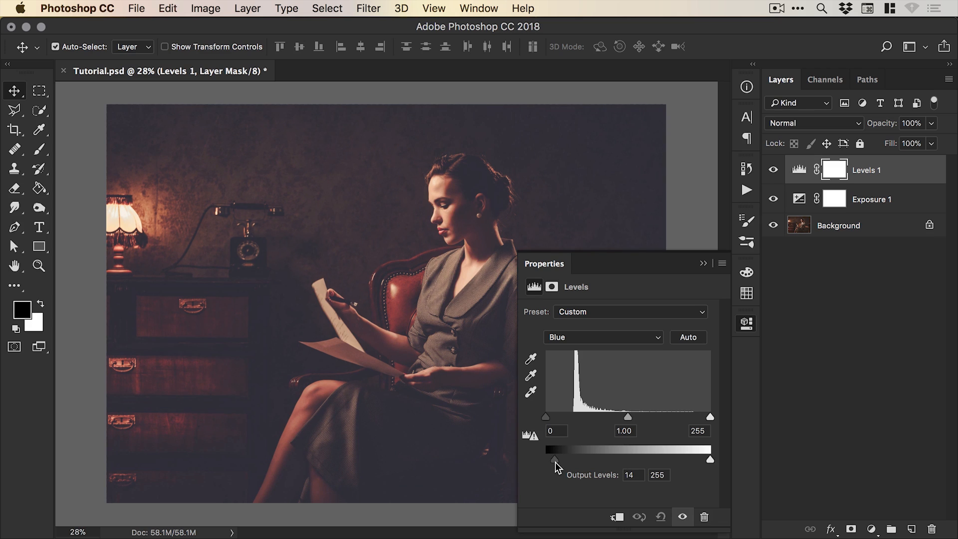
drag(555, 458, 561, 458)
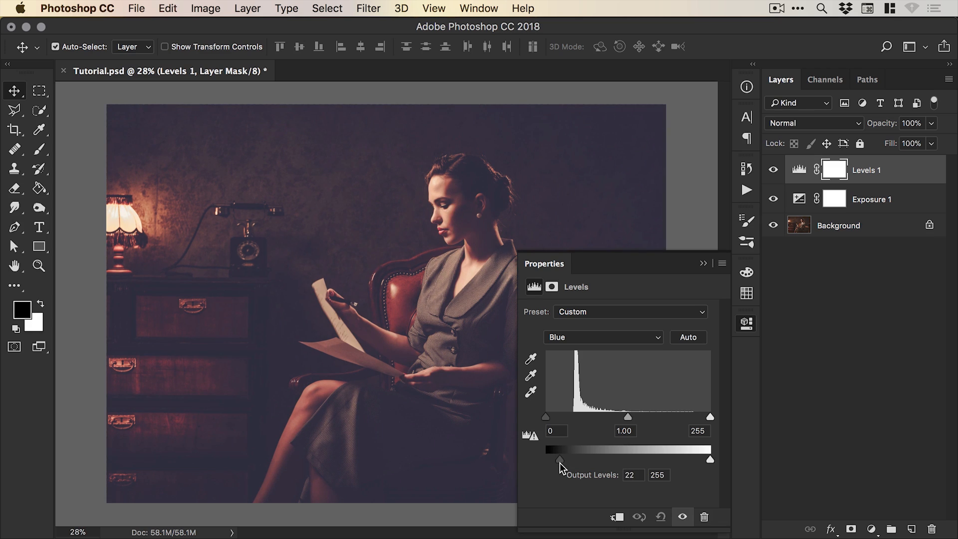
drag(558, 457, 561, 457)
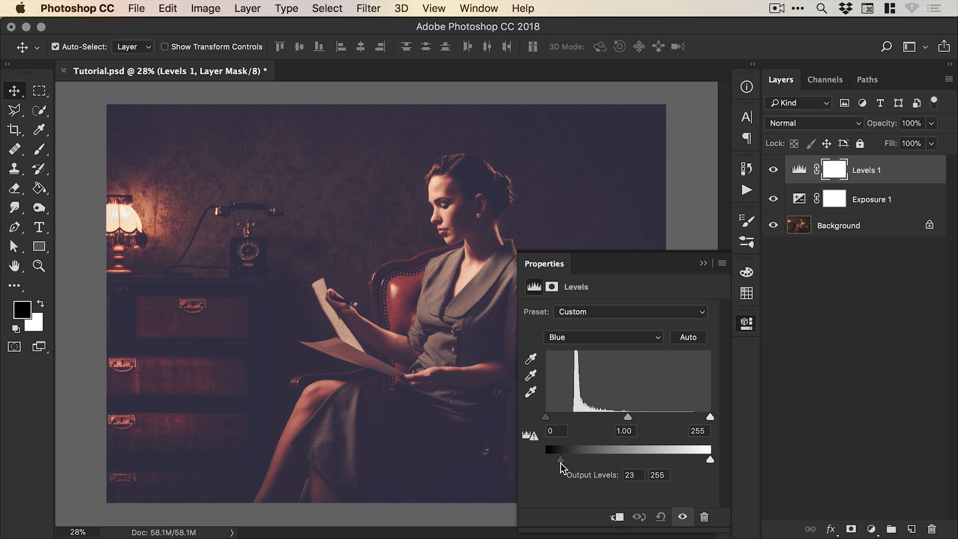
drag(560, 458, 555, 458)
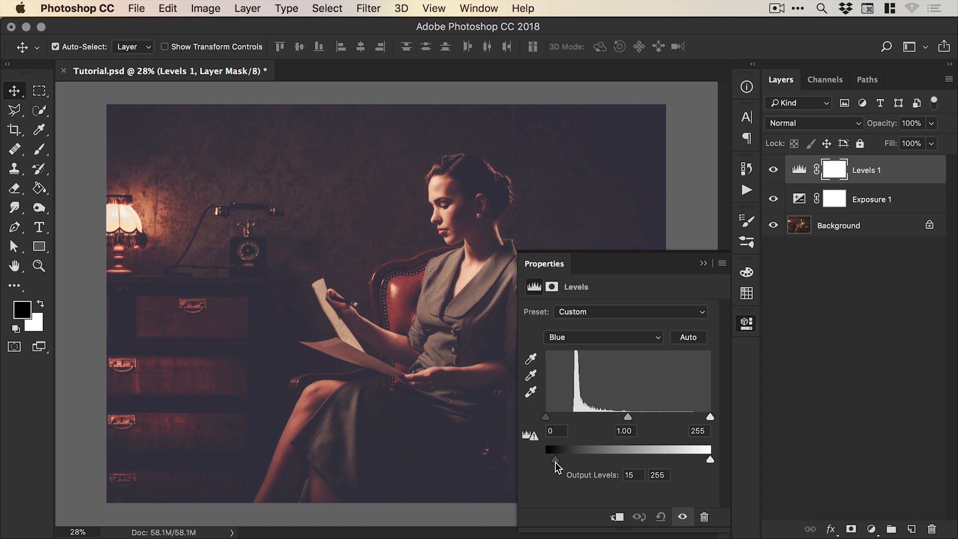
drag(555, 458, 552, 458)
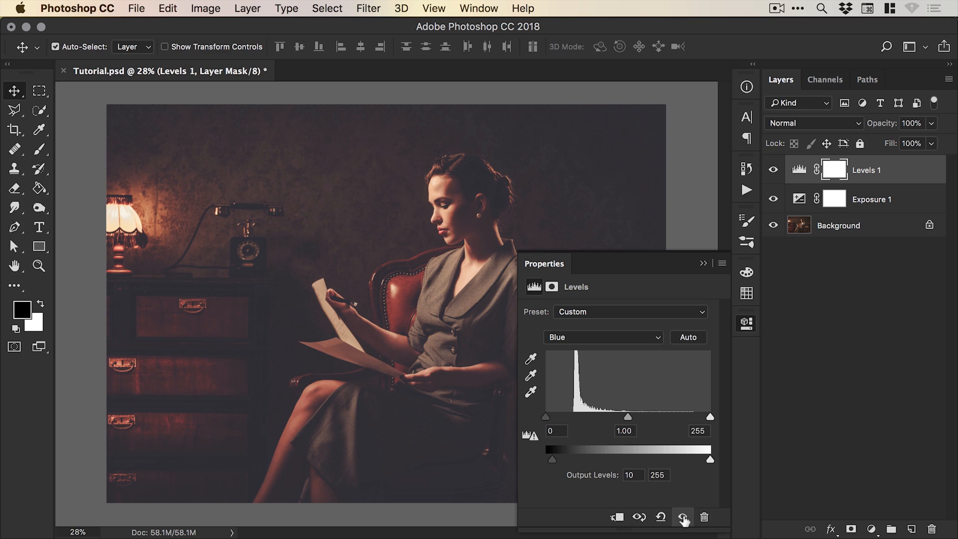
click(773, 169)
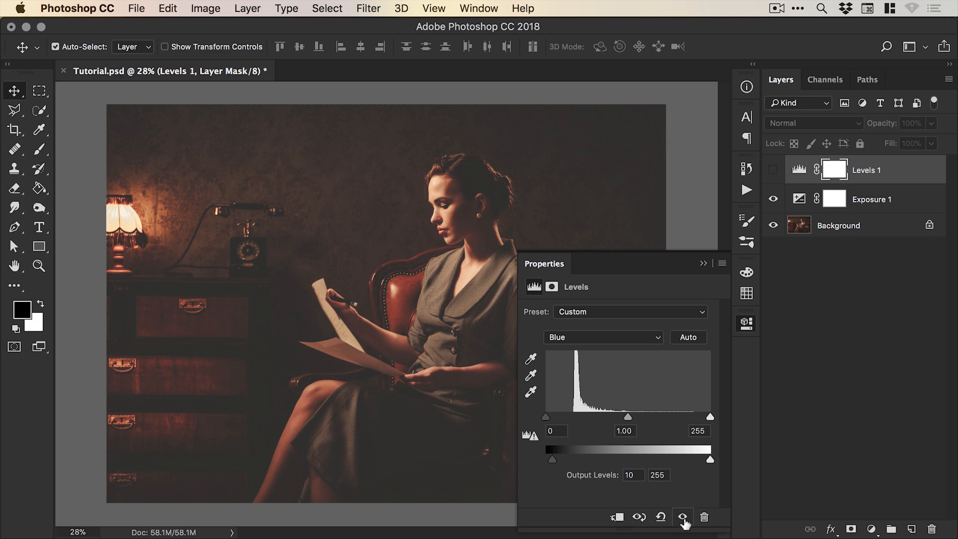
click(694, 517)
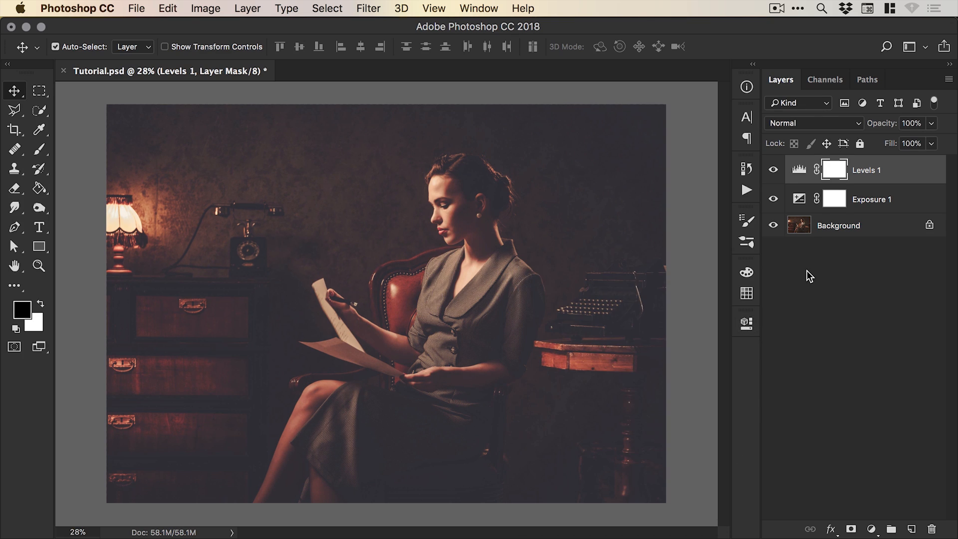